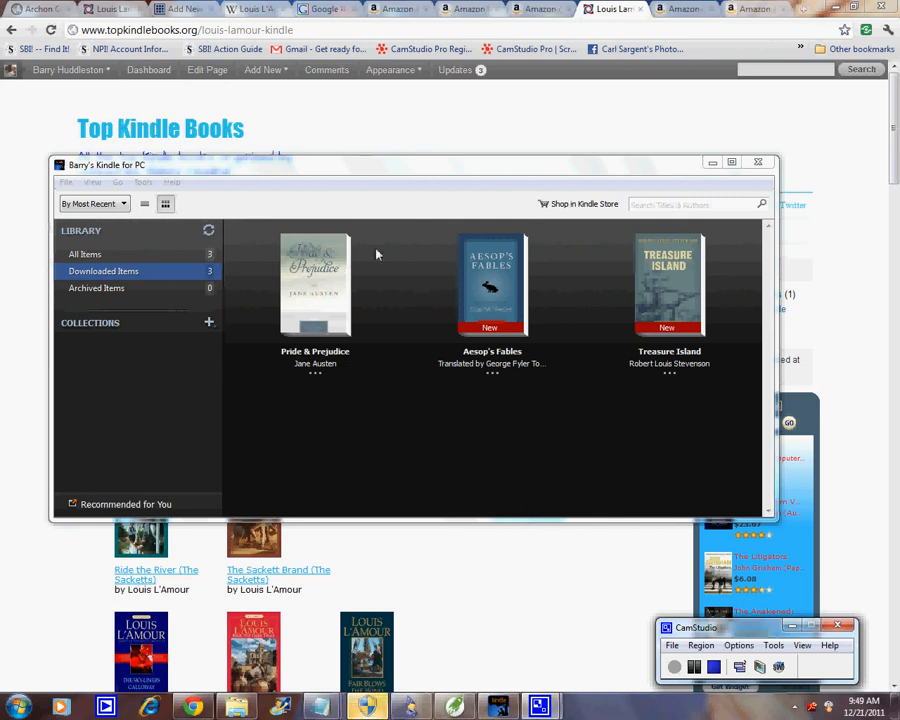
pyautogui.moveTo(418, 398)
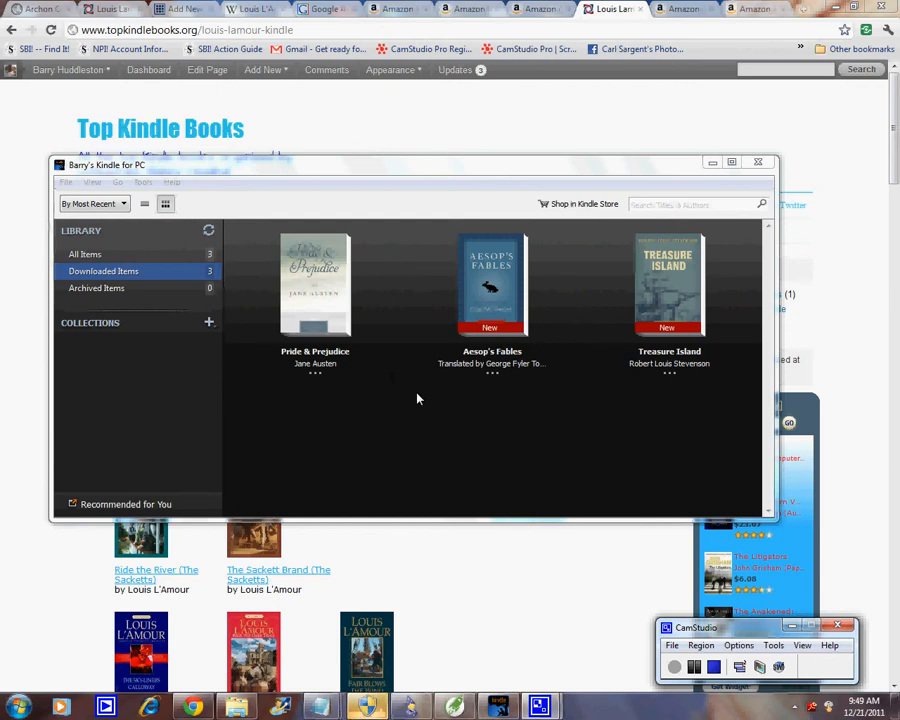
pyautogui.moveTo(340, 340)
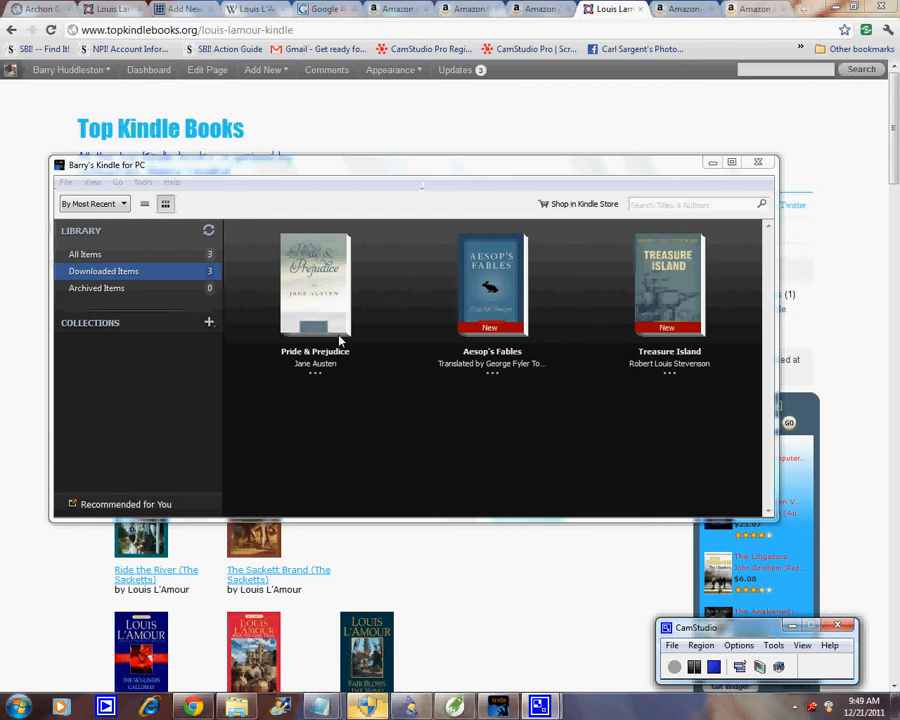
# Step: Briefly open Pride & Prejudice from the Kindle library, then return to the library
pyautogui.click(316, 290)
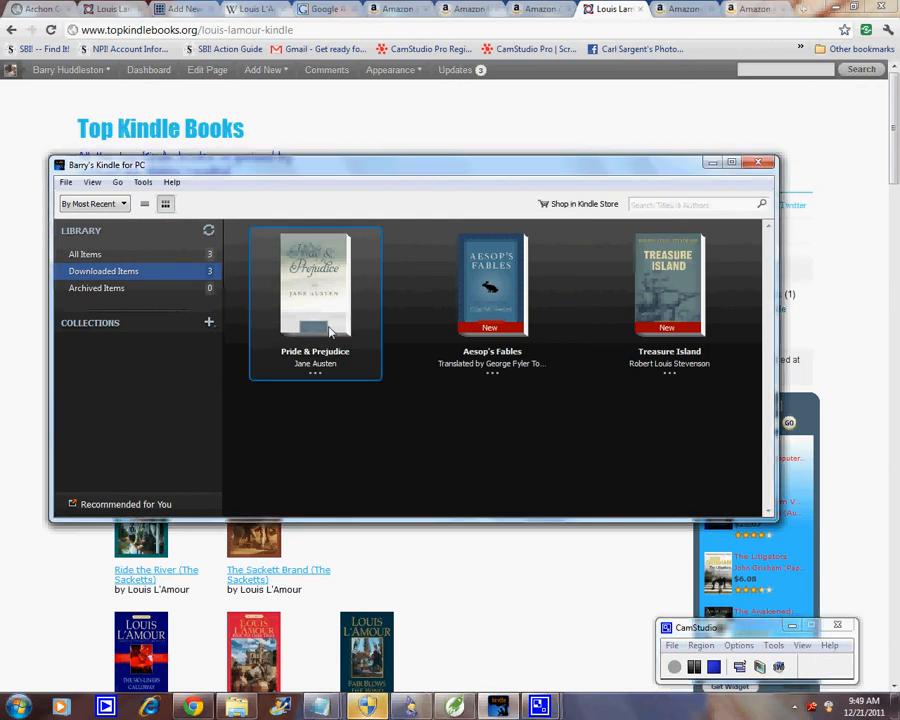
pyautogui.doubleClick(316, 284)
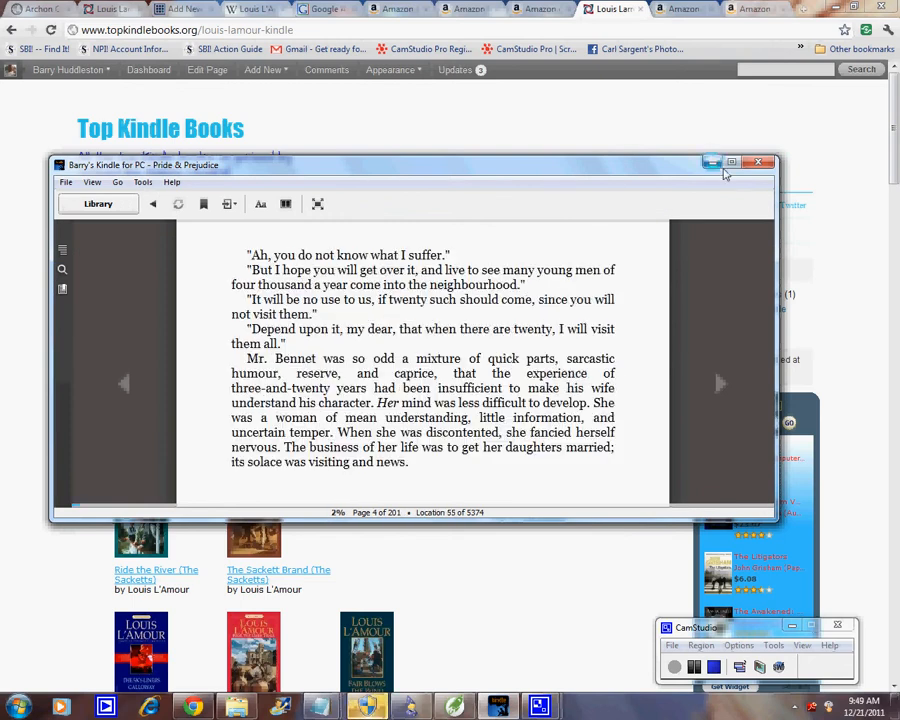
pyautogui.click(732, 162)
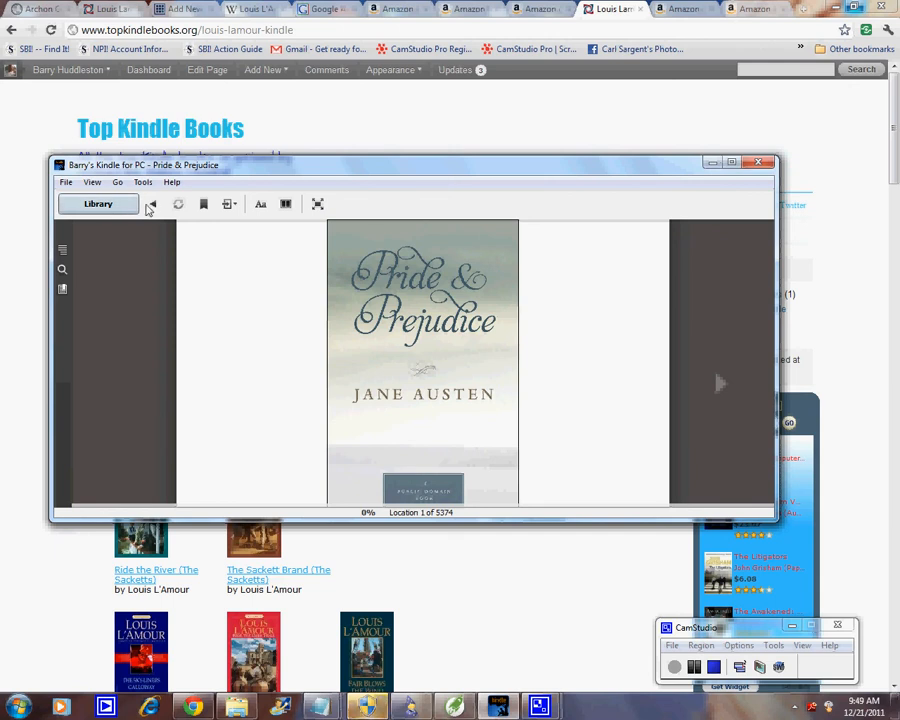
pyautogui.click(98, 204)
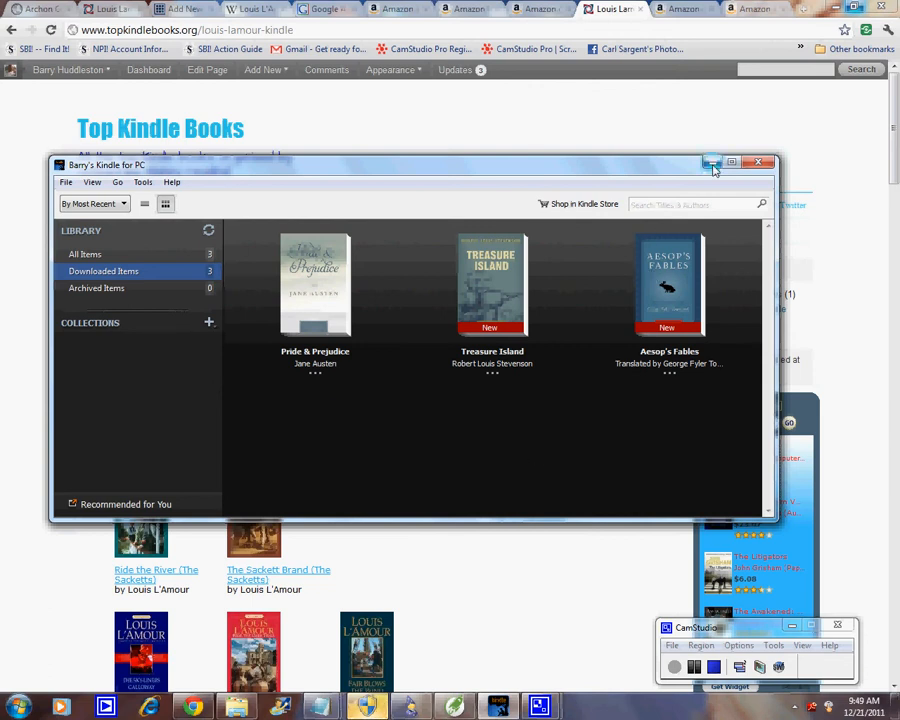
pyautogui.moveTo(712, 162)
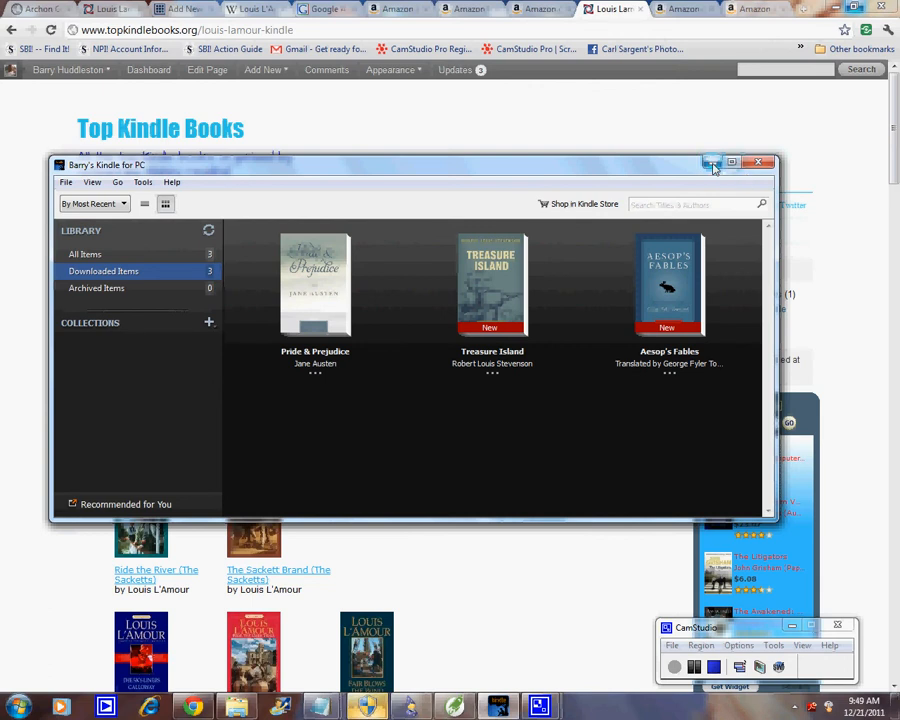
# Step: Minimize Kindle, pick The Californios from Top Kindle Books and go to its Amazon offers
pyautogui.click(712, 162)
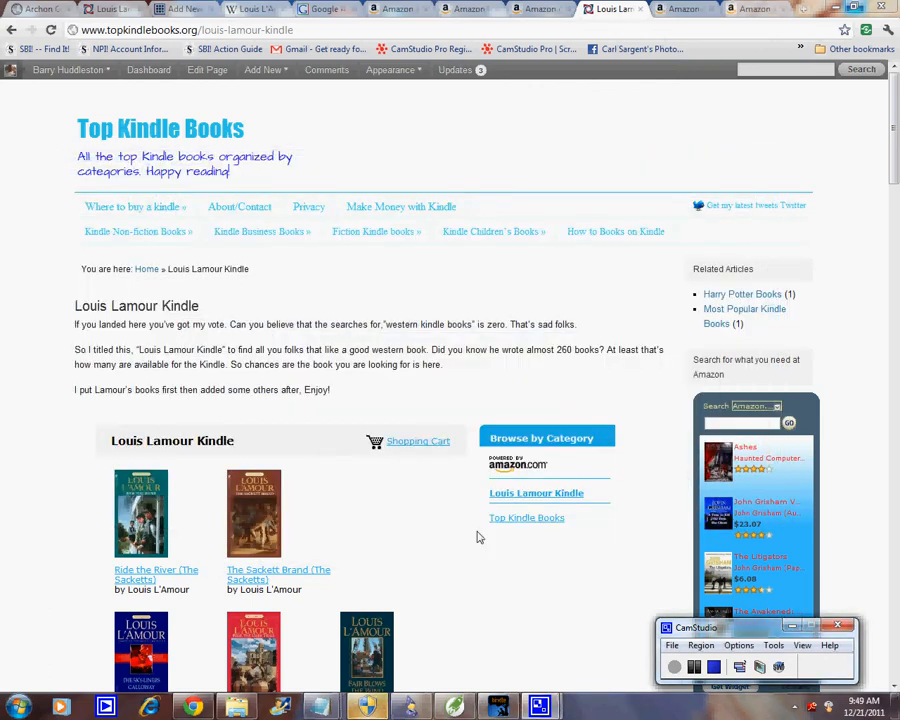
pyautogui.moveTo(826, 256)
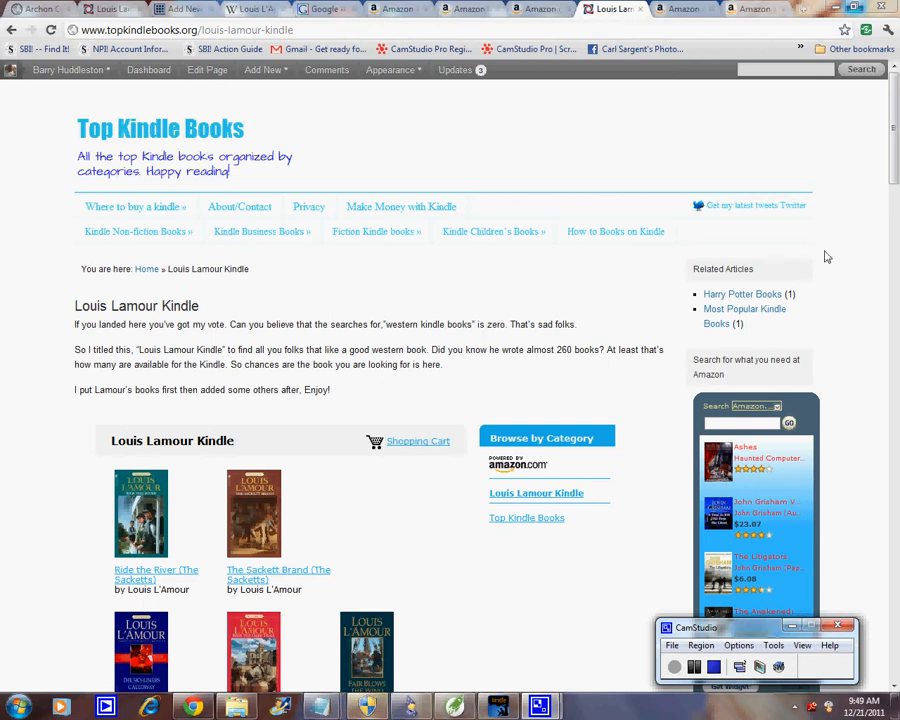
pyautogui.scroll(-3)
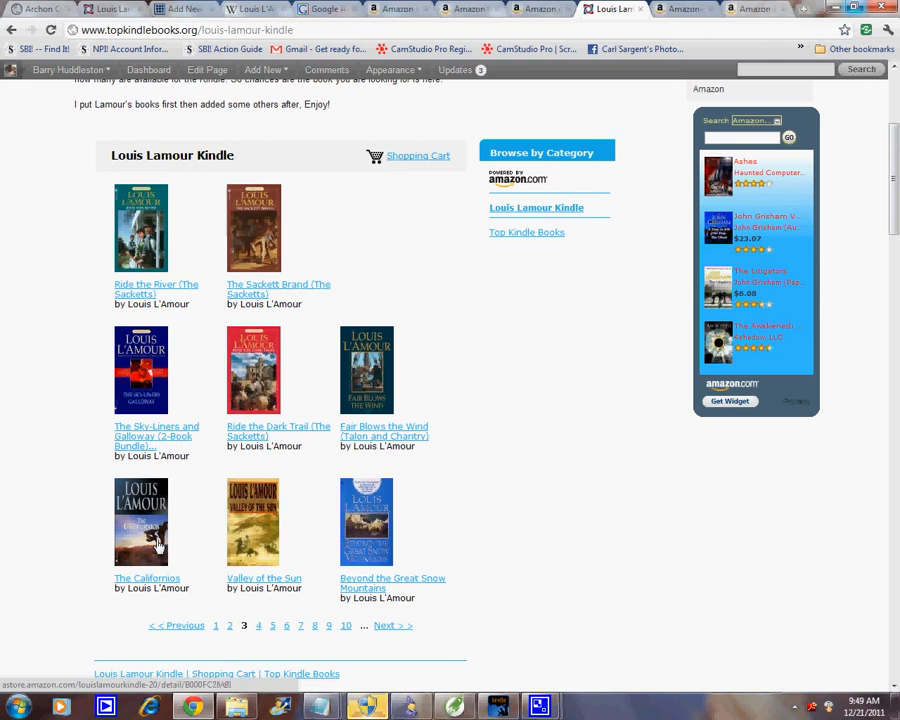
pyautogui.click(148, 578)
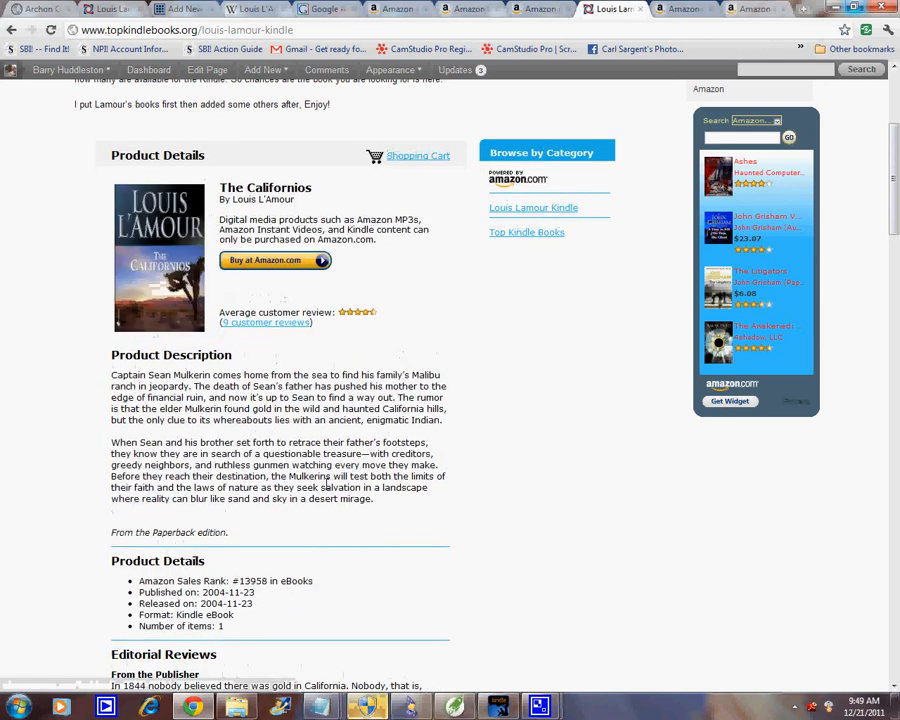
pyautogui.click(276, 260)
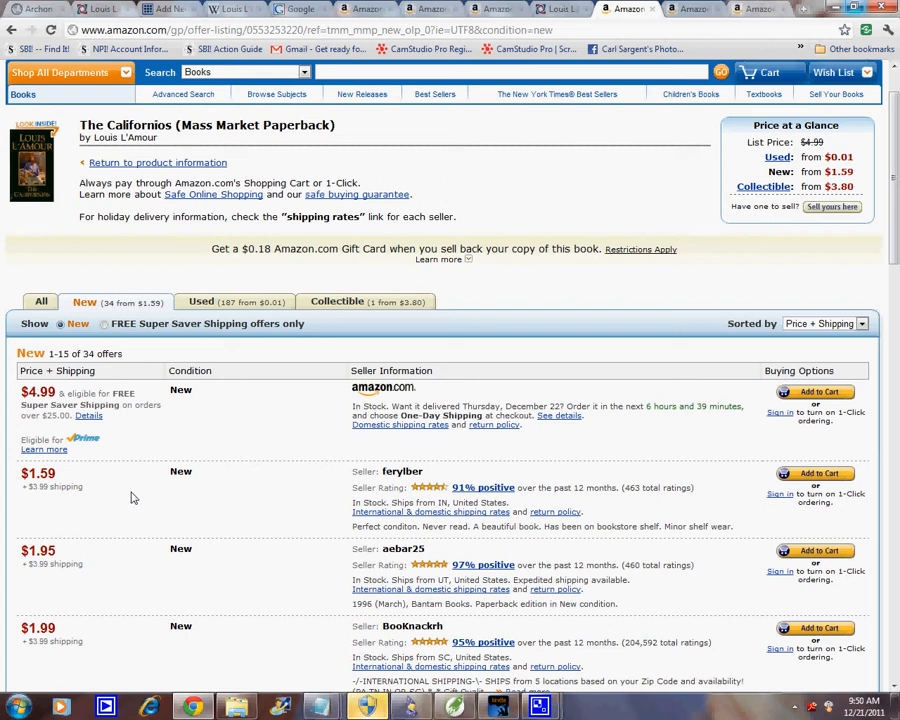
pyautogui.moveTo(136, 504)
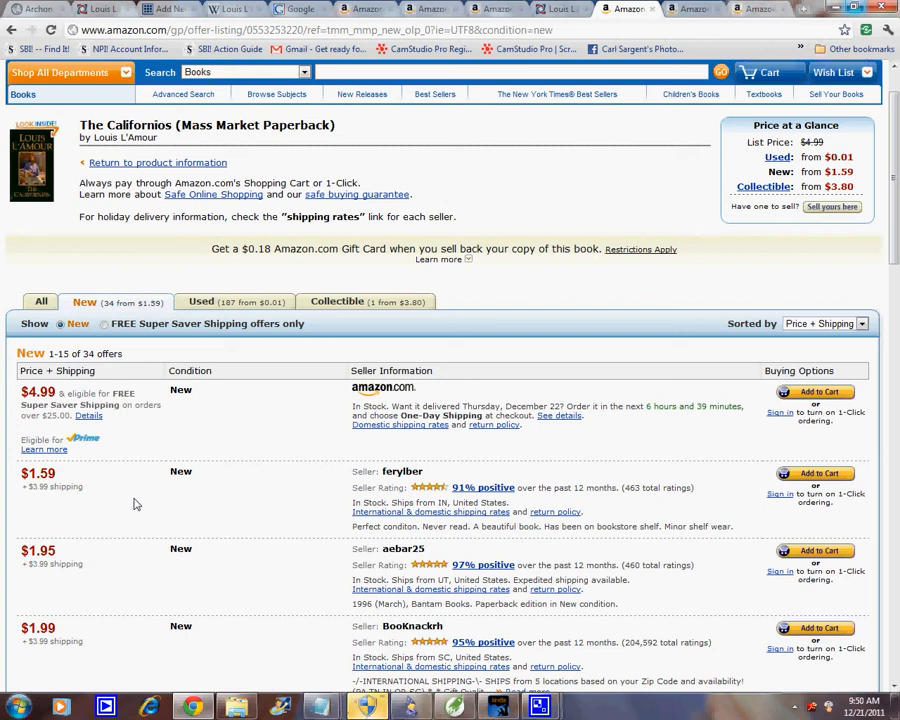
pyautogui.moveTo(158, 488)
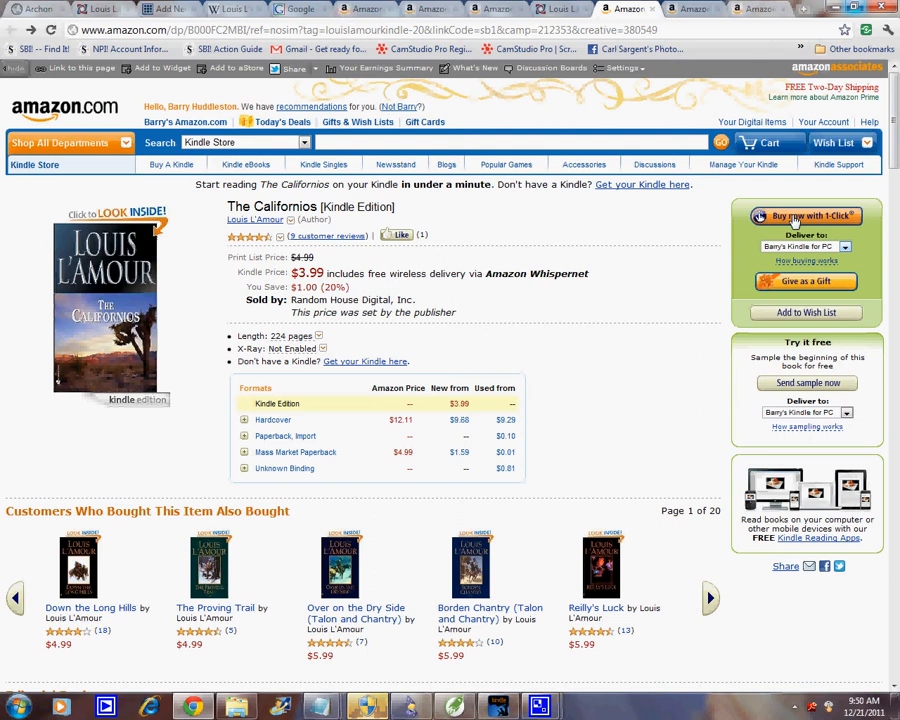
# Step: Start a Buy now with 1-Click purchase of The Californios Kindle Edition, reaching sign-in
pyautogui.click(806, 216)
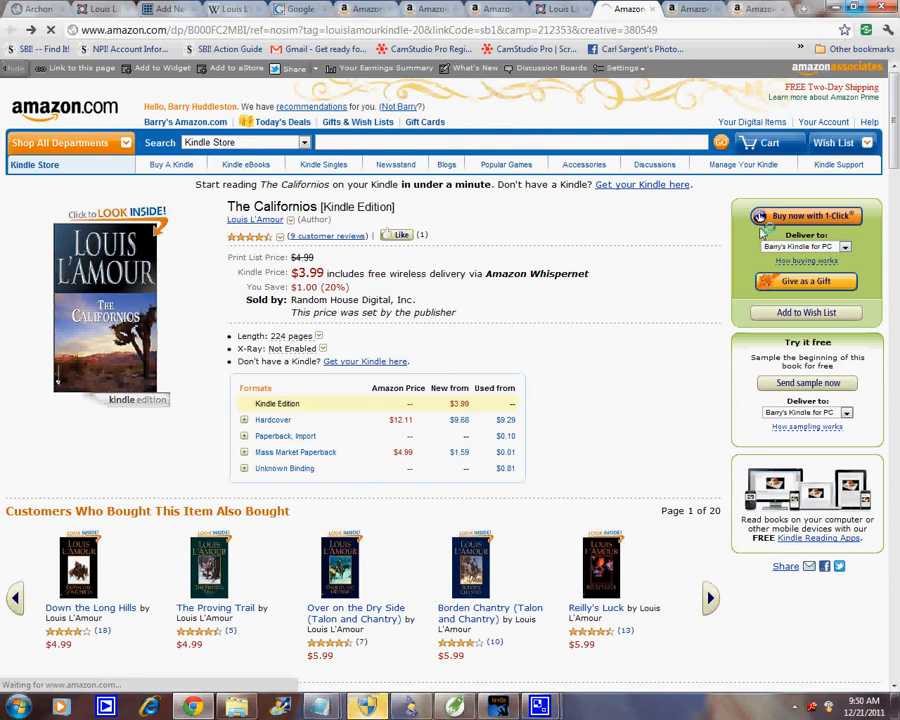
pyautogui.click(806, 216)
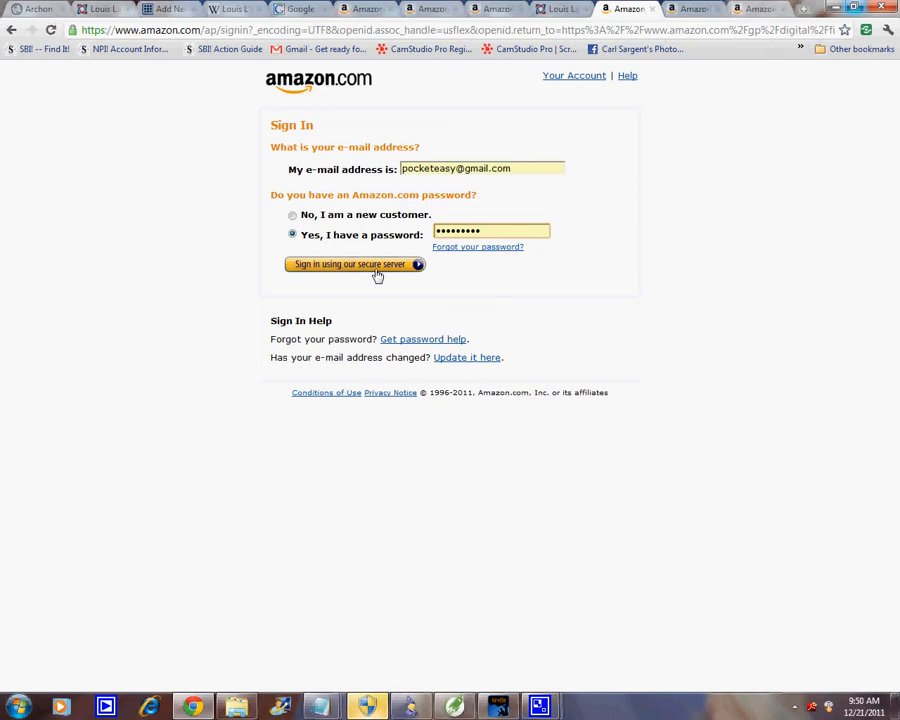
# Step: Sign in to Amazon and use the saved billing address to finish ordering The Californios
pyautogui.click(350, 264)
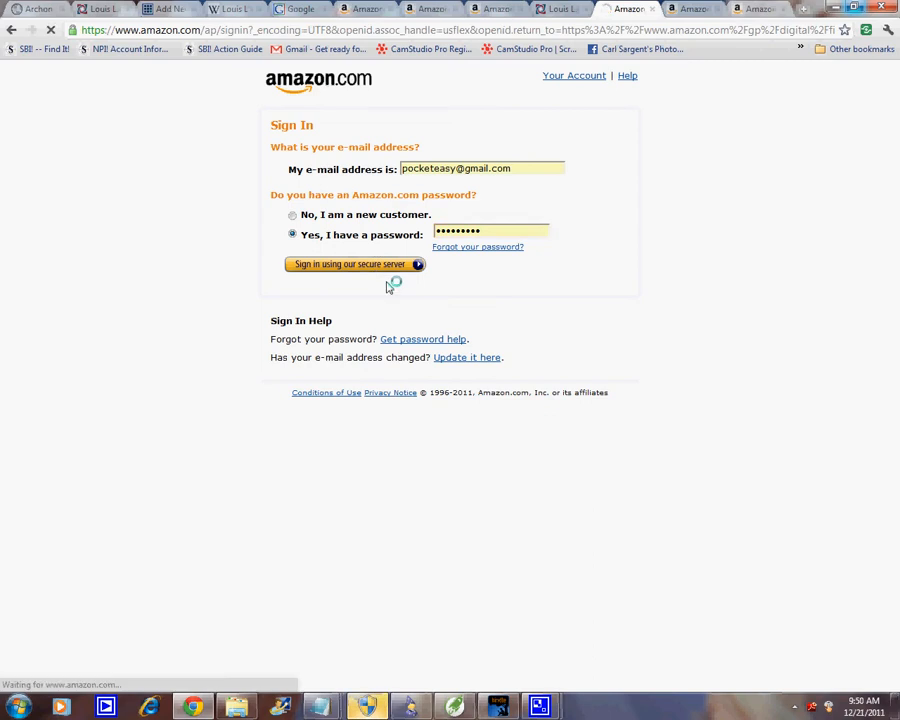
pyautogui.click(348, 264)
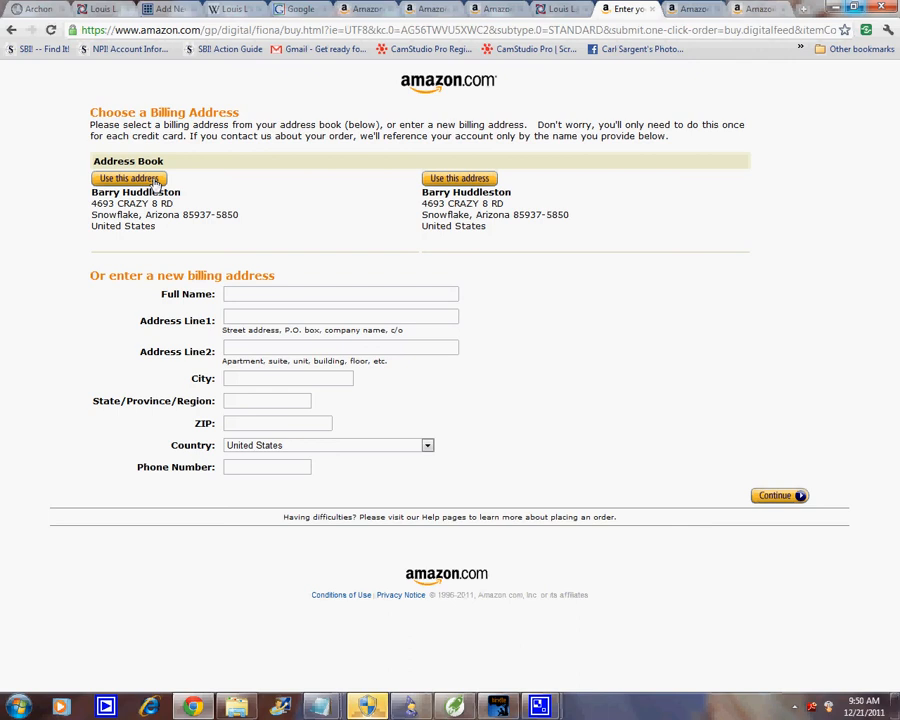
pyautogui.click(128, 178)
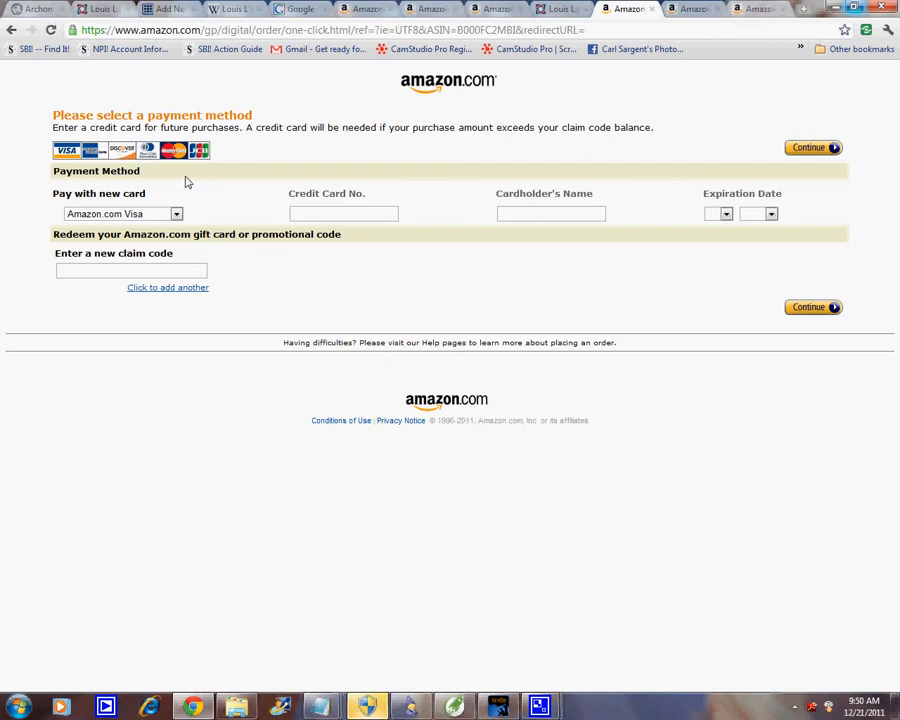
pyautogui.moveTo(292, 236)
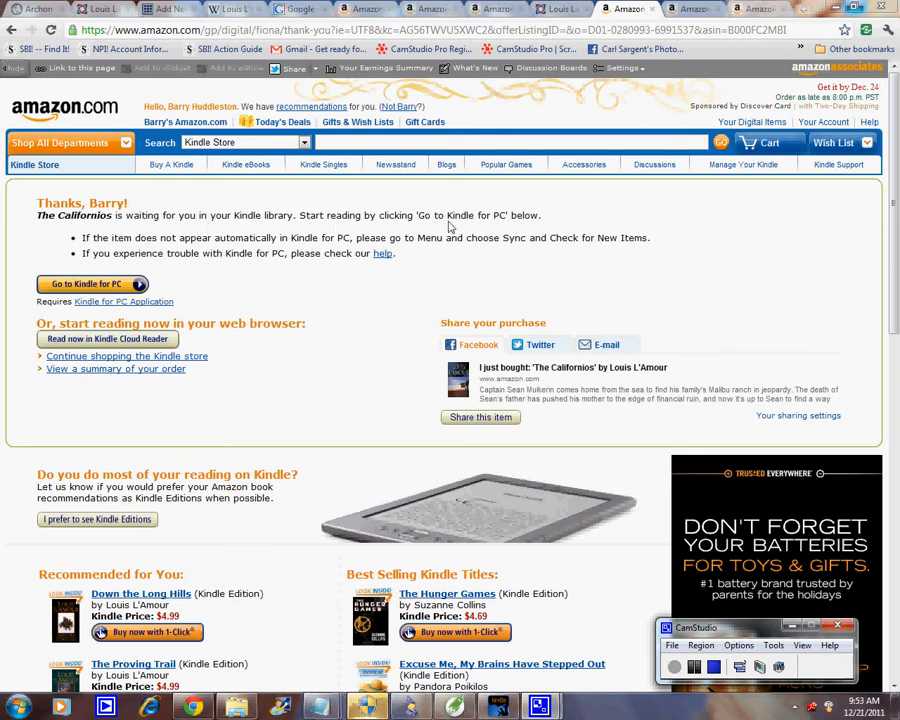
pyautogui.moveTo(512, 228)
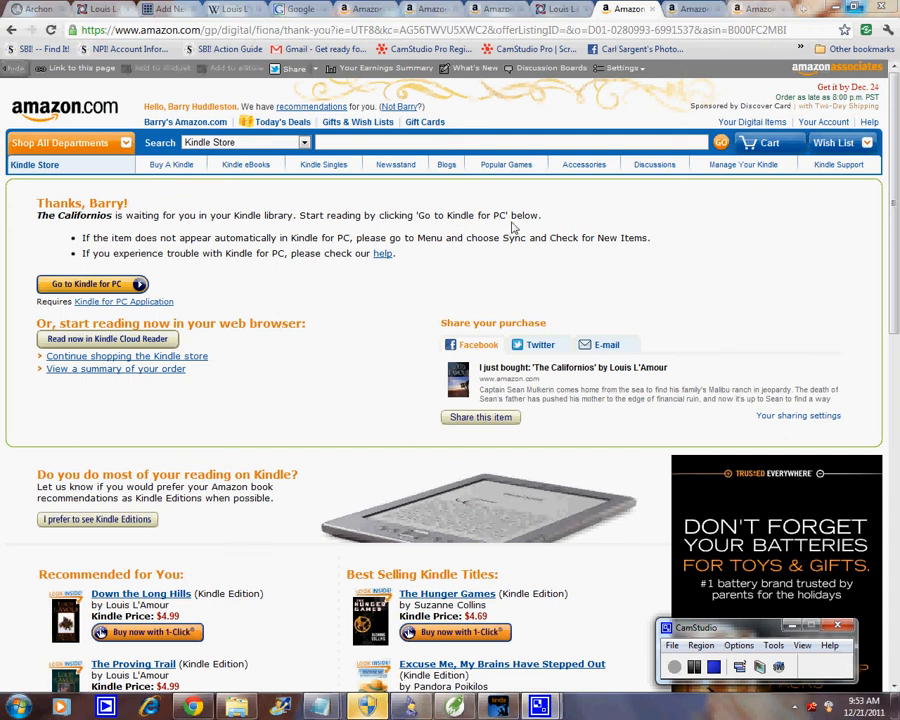
pyautogui.moveTo(192, 288)
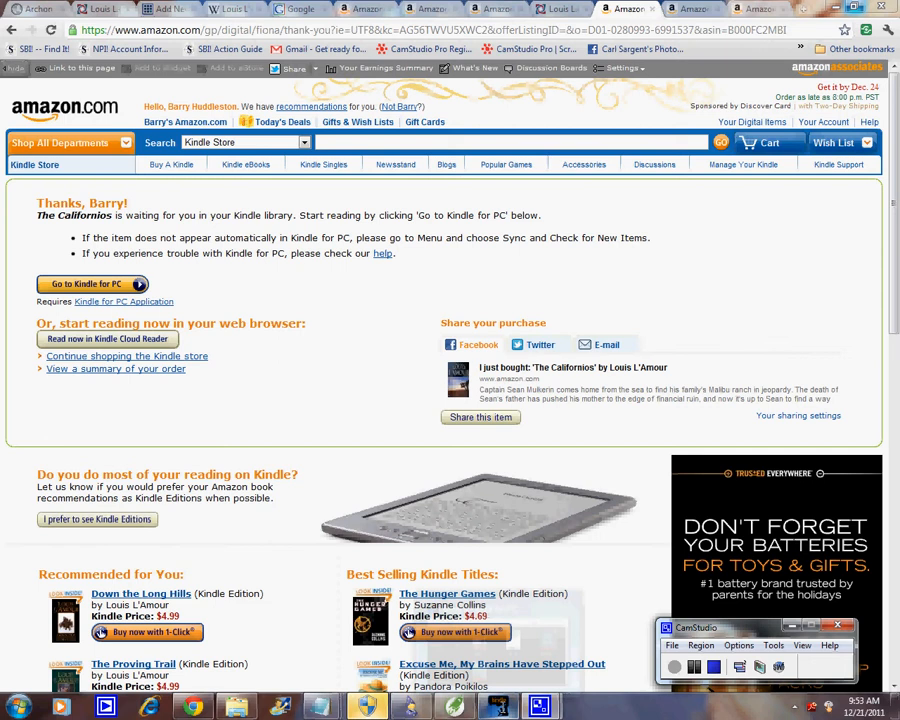
# Step: Go to Kindle for PC, open The Californios from the library and turn a couple of pages
pyautogui.click(88, 284)
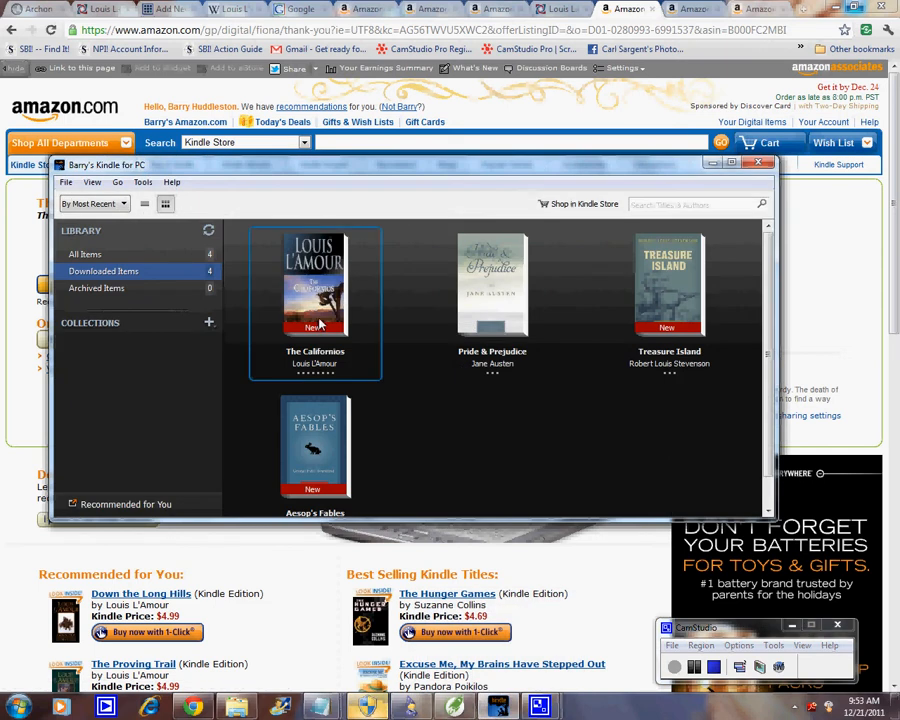
pyautogui.doubleClick(316, 284)
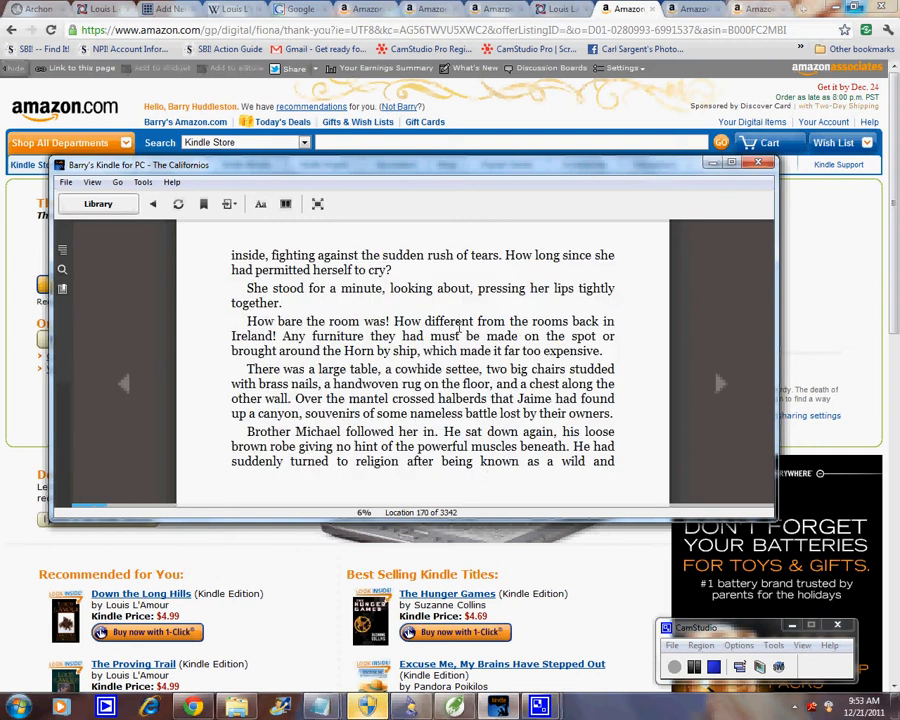
pyautogui.click(720, 384)
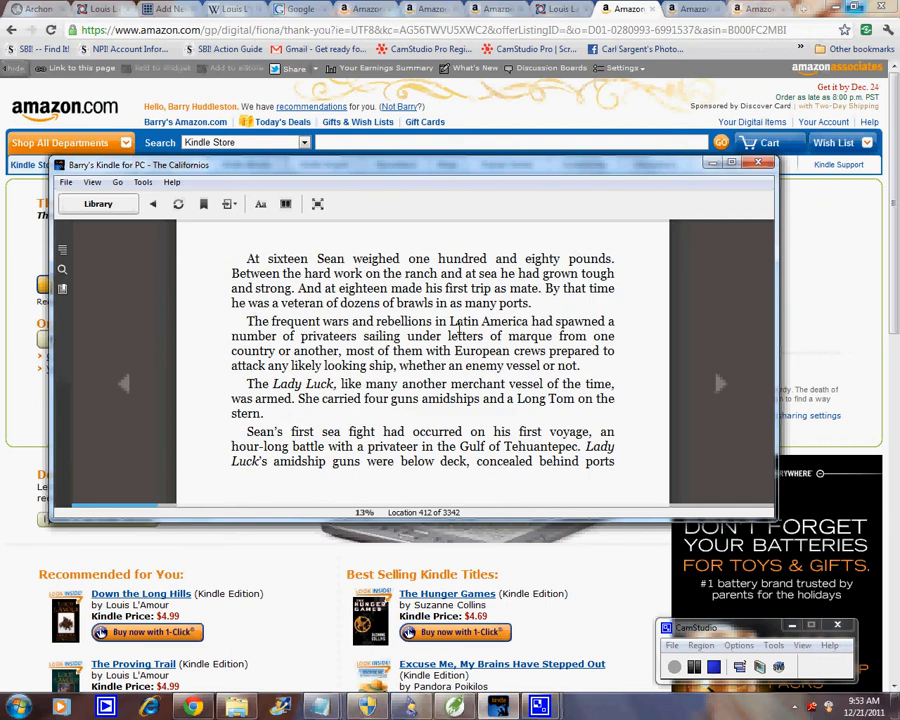
pyautogui.click(720, 384)
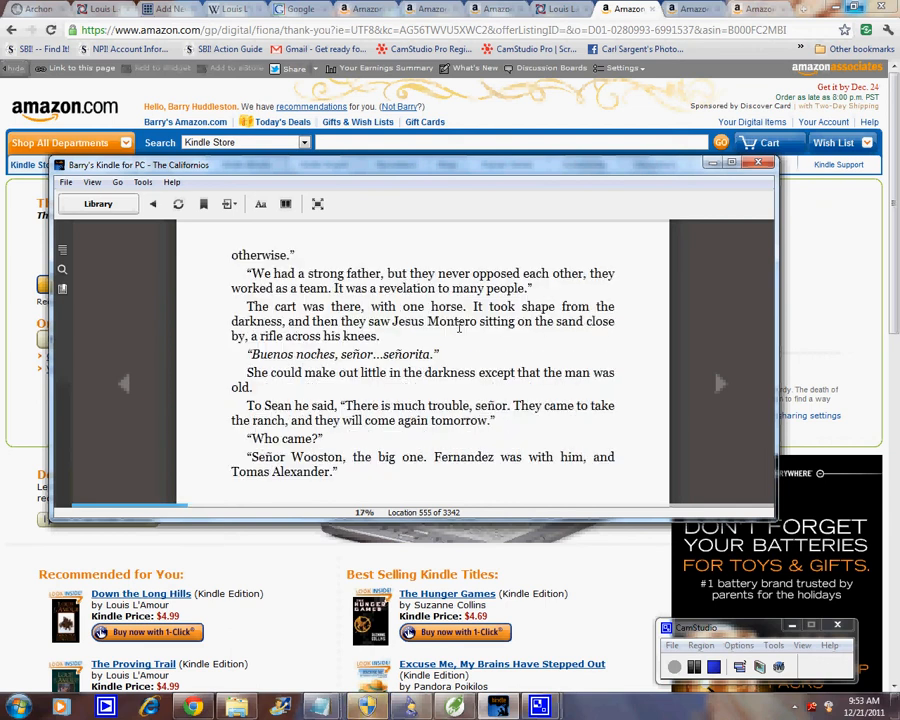